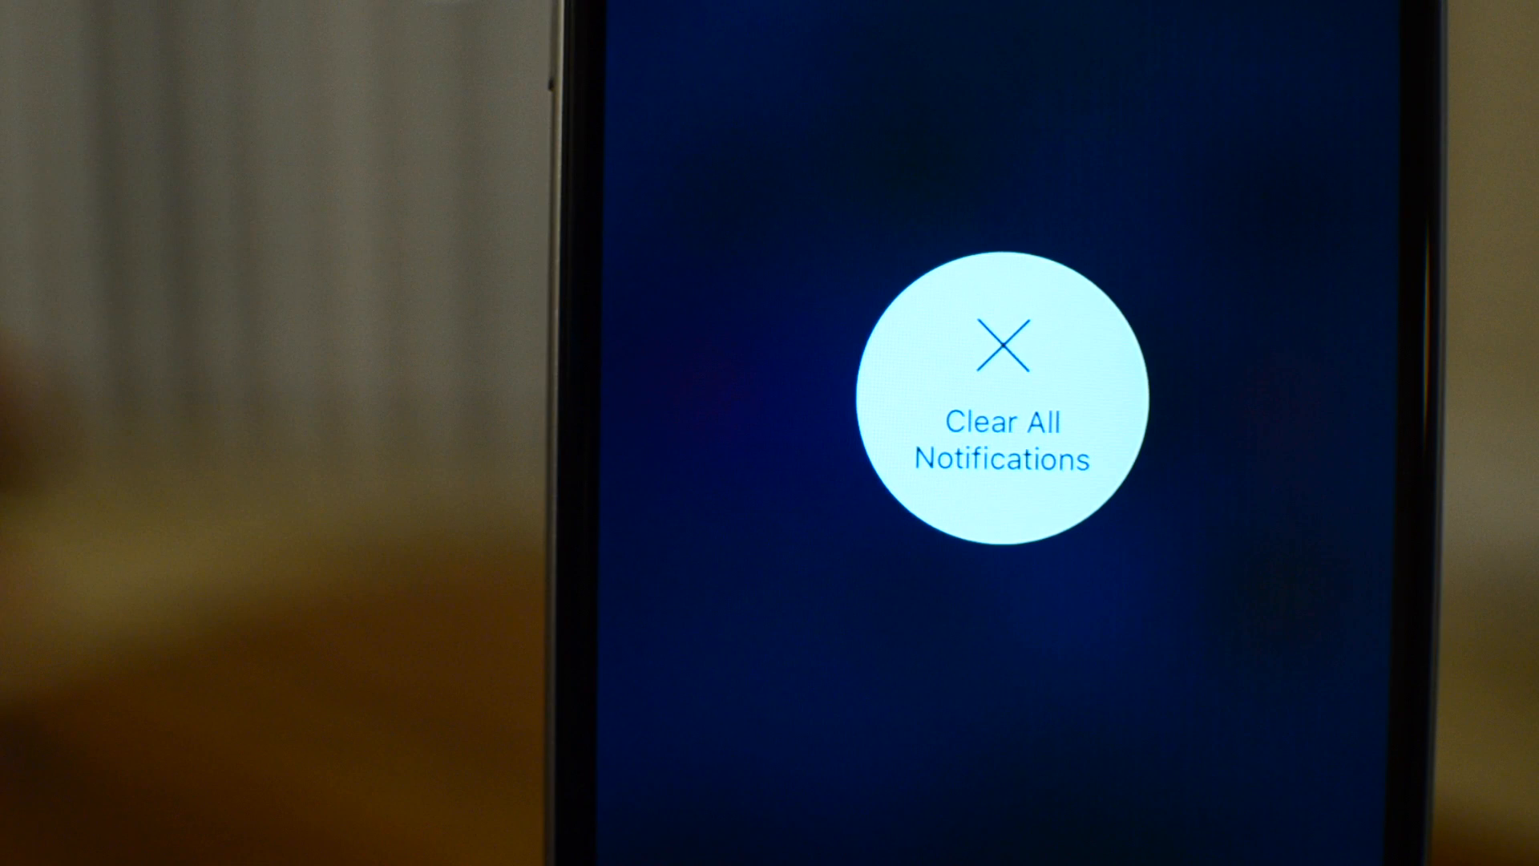
# Tap the round Clear All Notifications button to dismiss every notification
pyautogui.click(1001, 432)
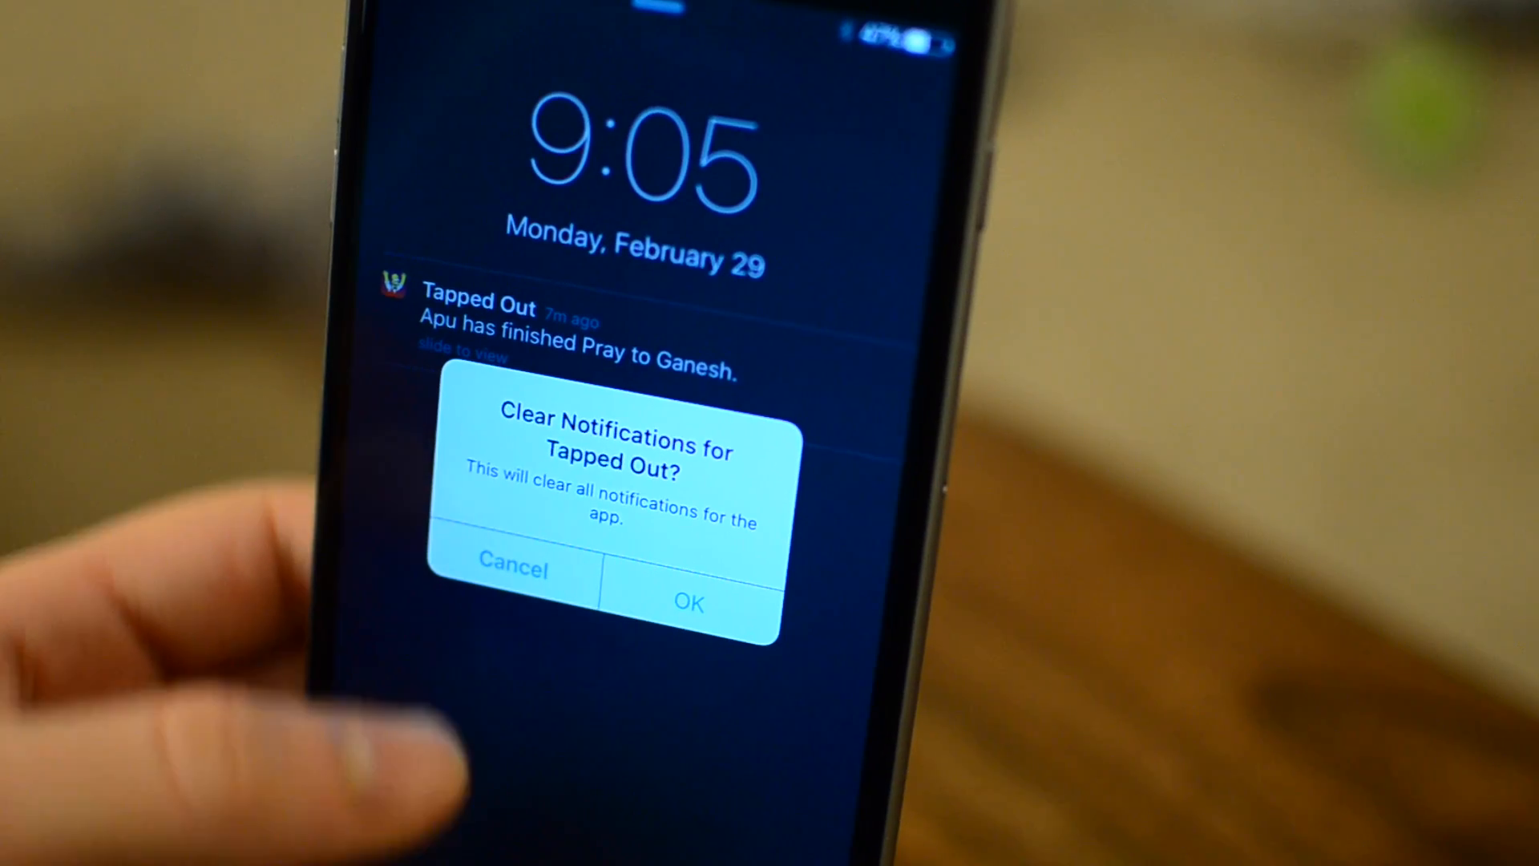
# Clear the Tapped Out notifications from the lock screen by confirming the prompt
pyautogui.click(689, 603)
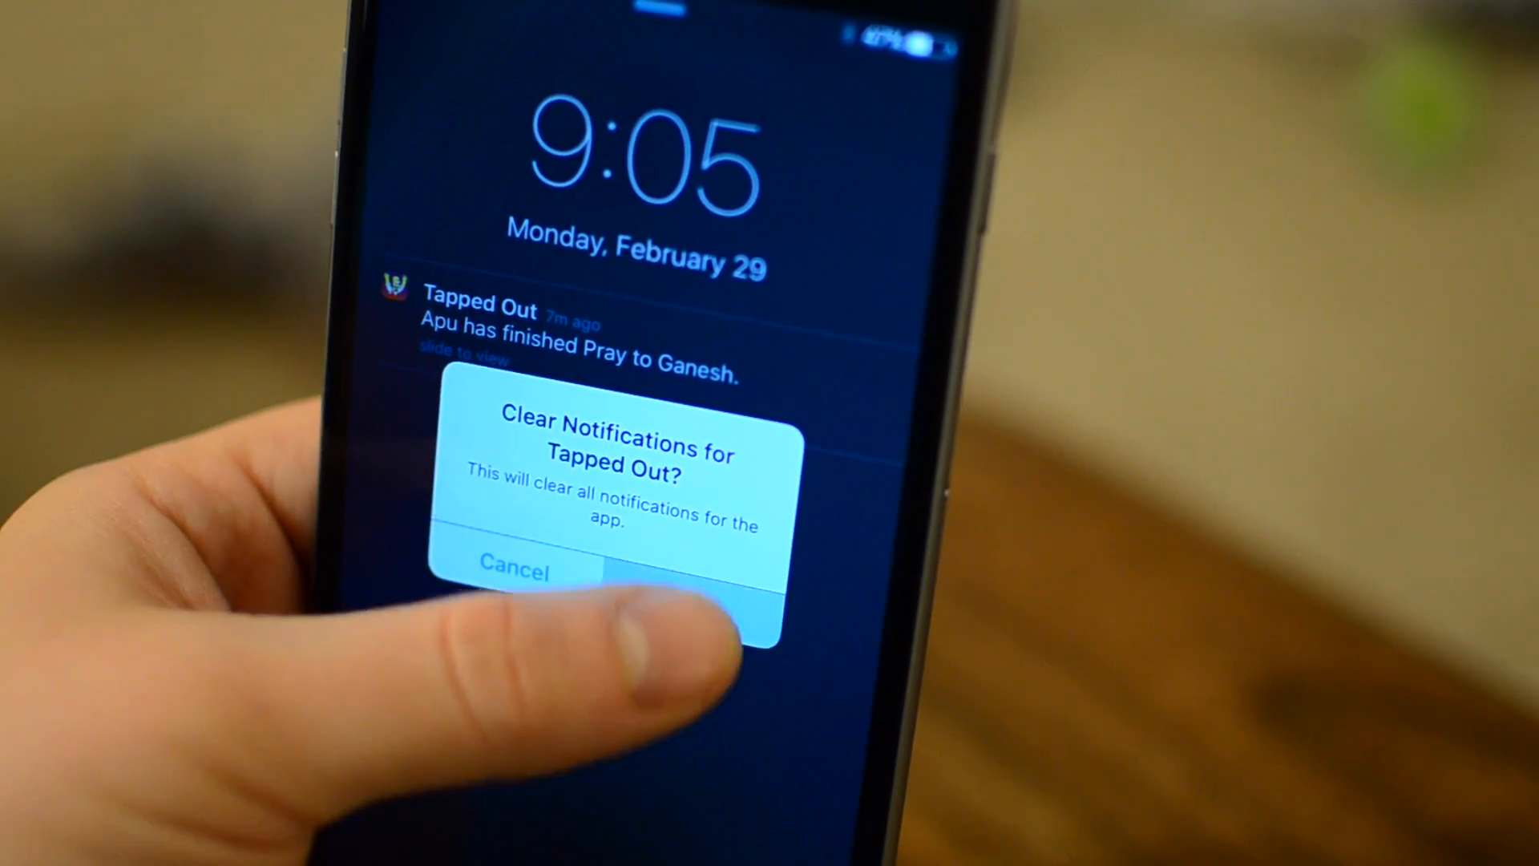
pyautogui.click(687, 608)
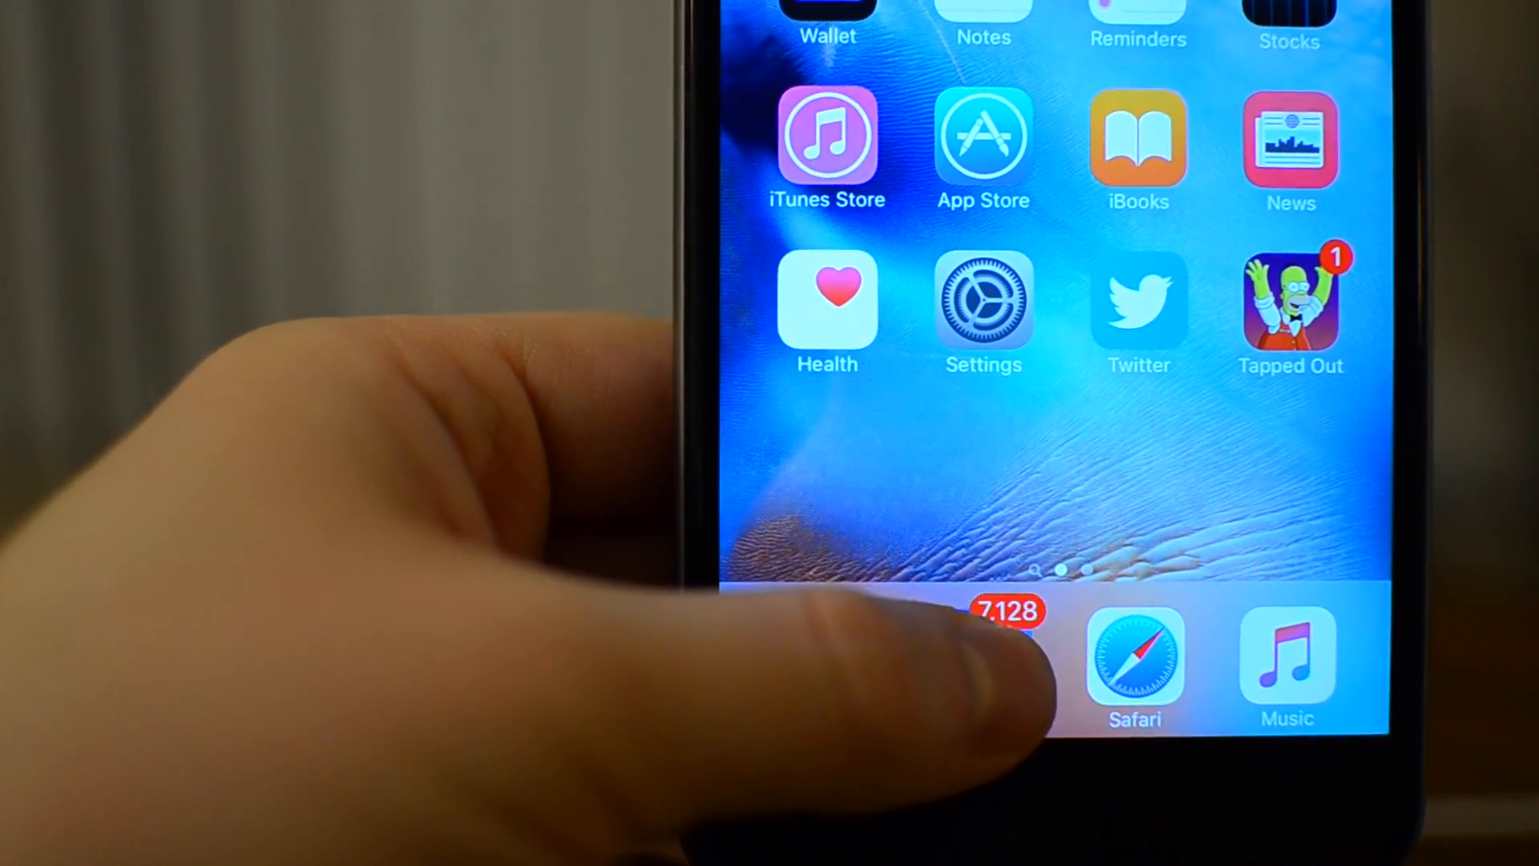
# Use 3D Touch on a home screen app icon to bring up Clear All Notifications
pyautogui.click(976, 658)
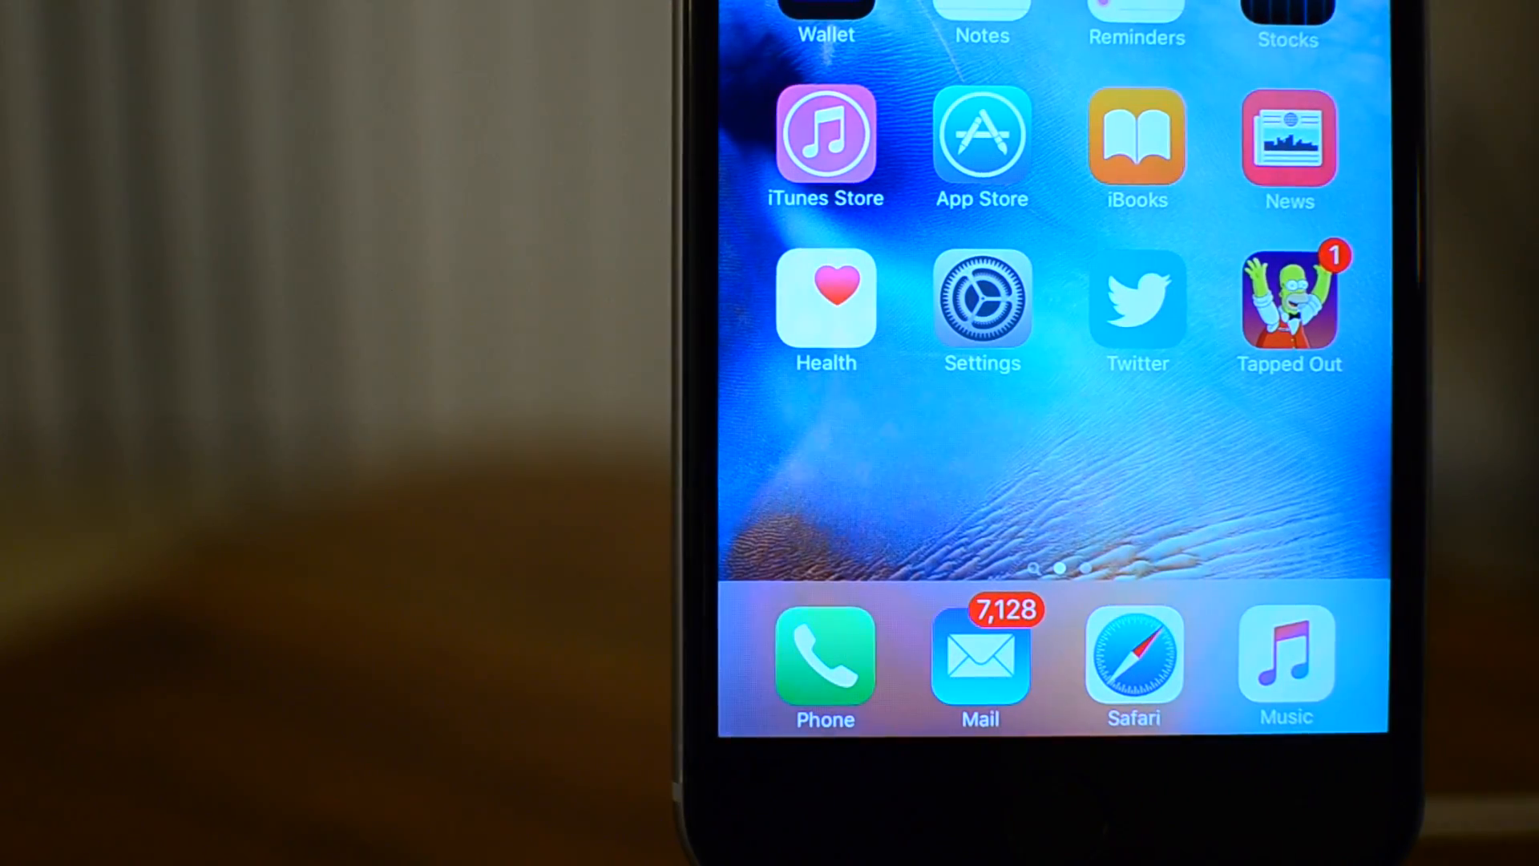
pyautogui.click(1288, 299)
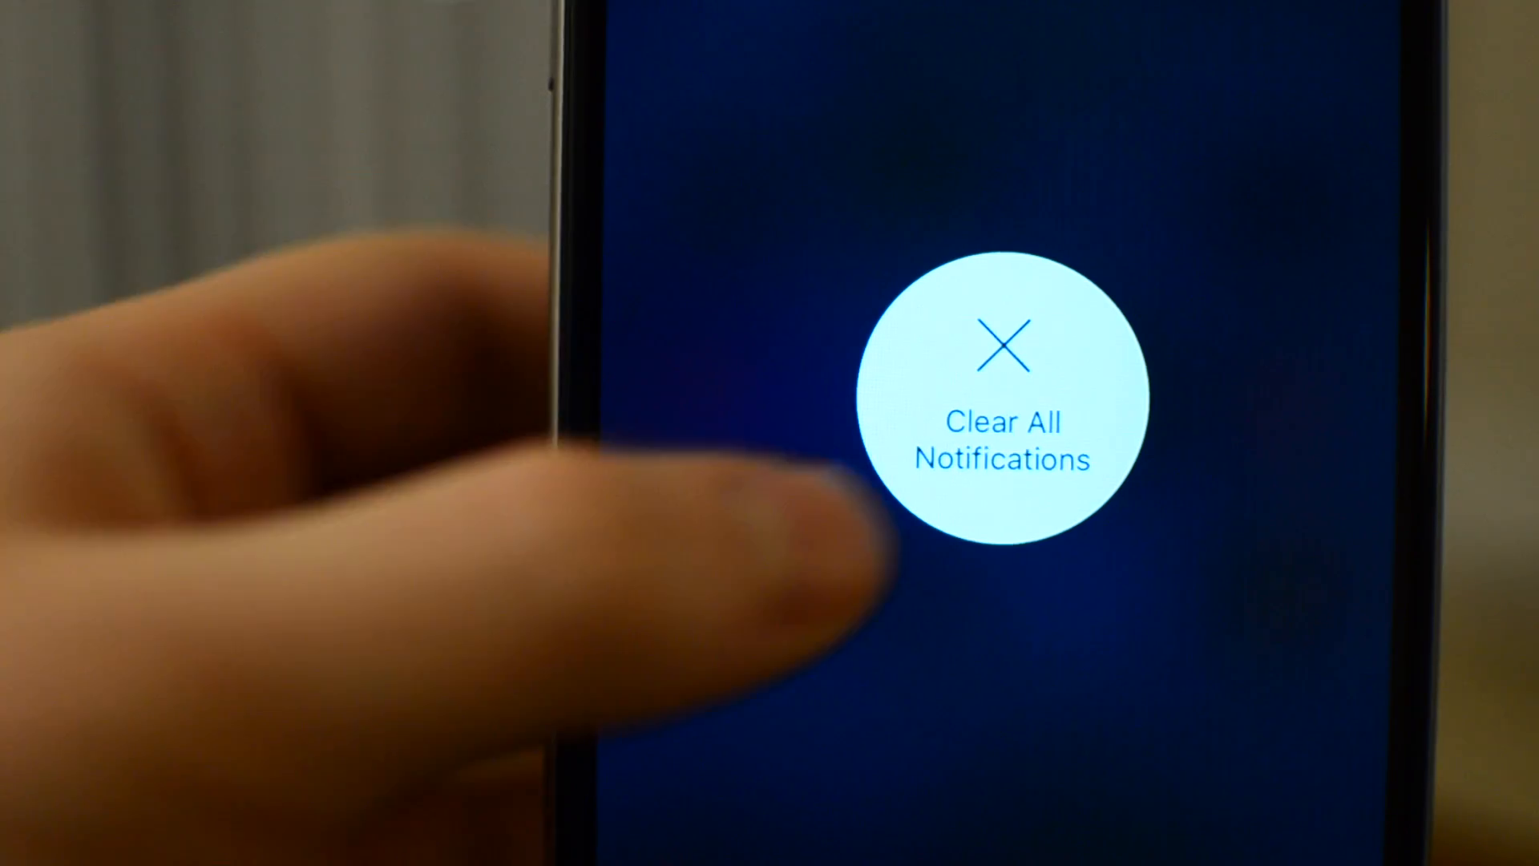
# Tap the centered Clear All Notifications button to dismiss every notification
pyautogui.click(1001, 398)
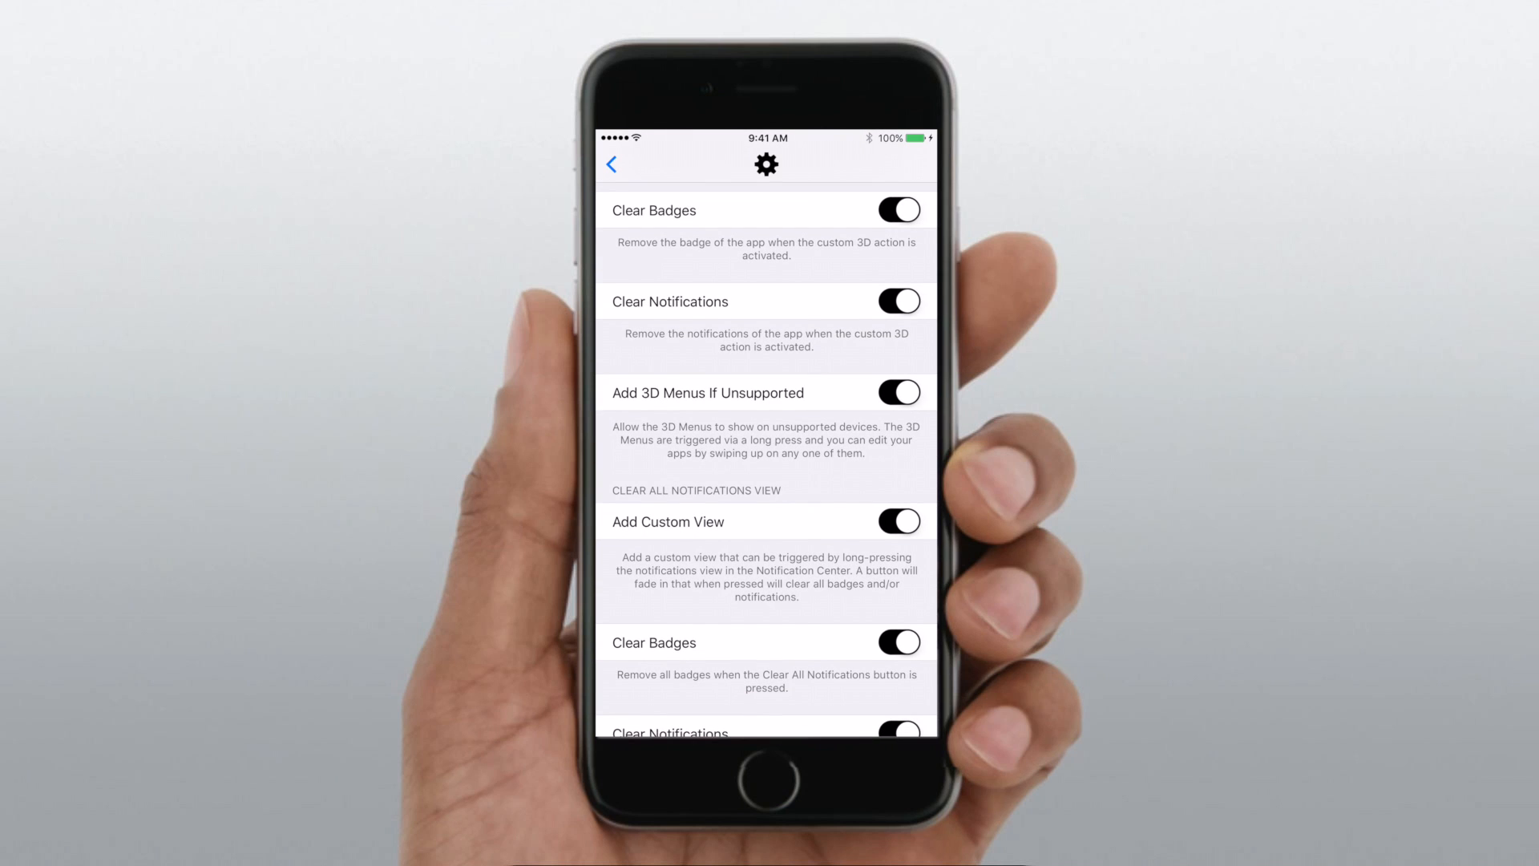
pyautogui.scroll(-3)
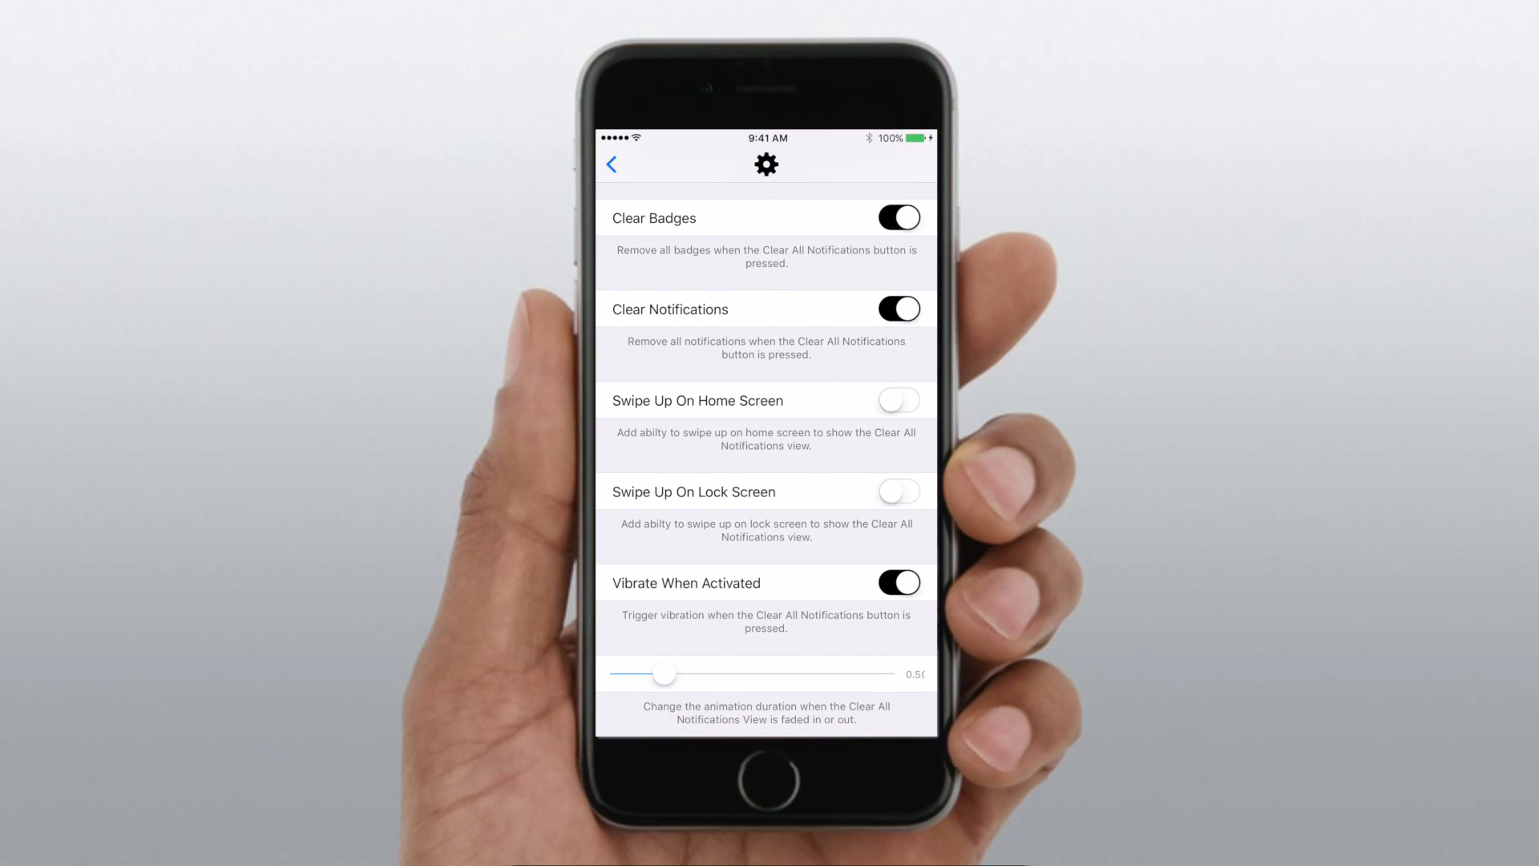
pyautogui.scroll(-3)
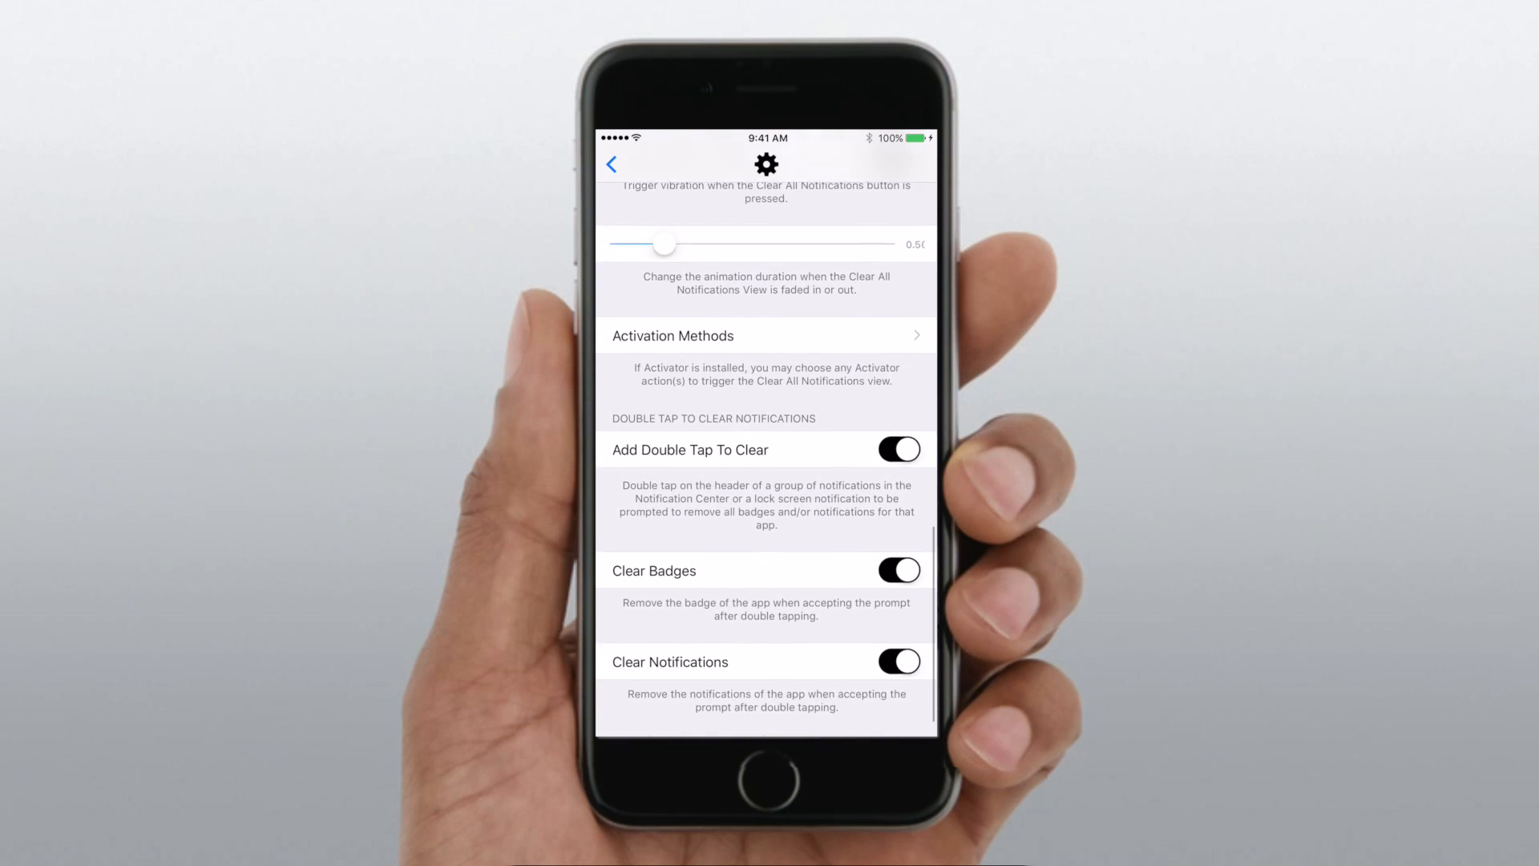